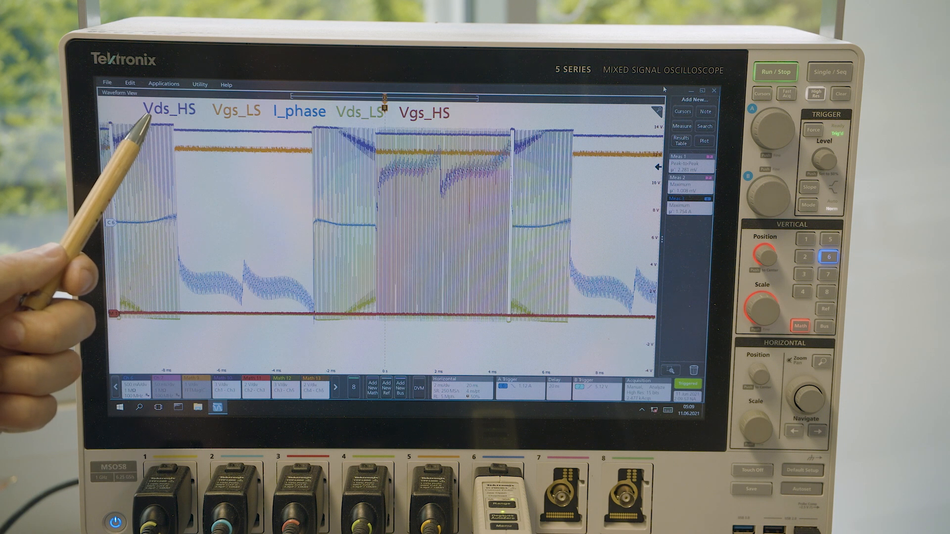
mouse_move(145, 133)
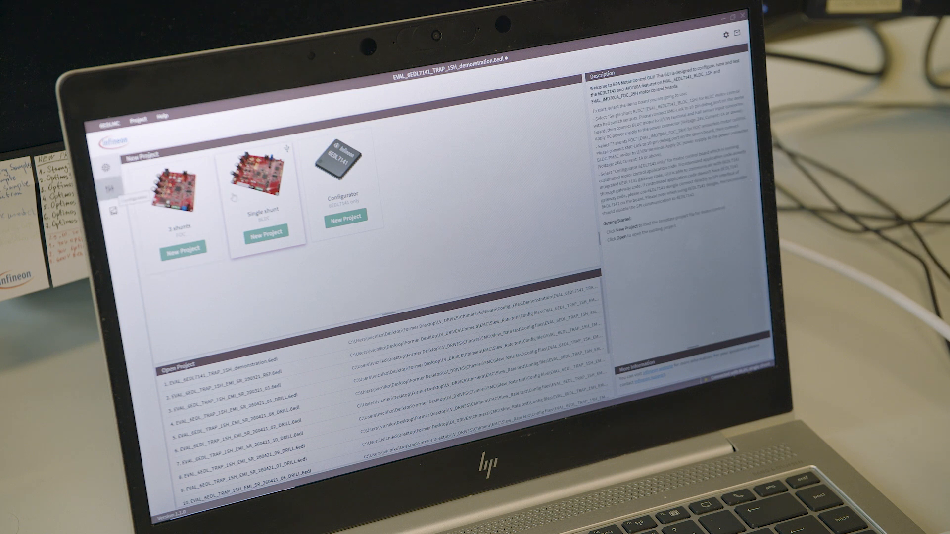
- Show the EVAL_6EDL7141_TRAP_1SH project's system diagram from the start page sidebar
left_click(265, 231)
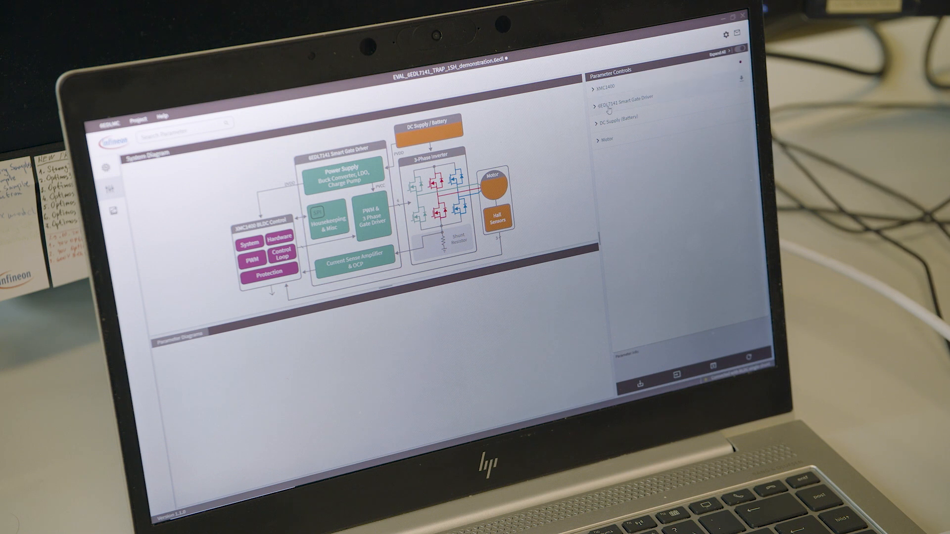
- Expand the 6EDL7141 Smart Gate Driver group in Parameter Controls and select a sub-section
left_click(627, 99)
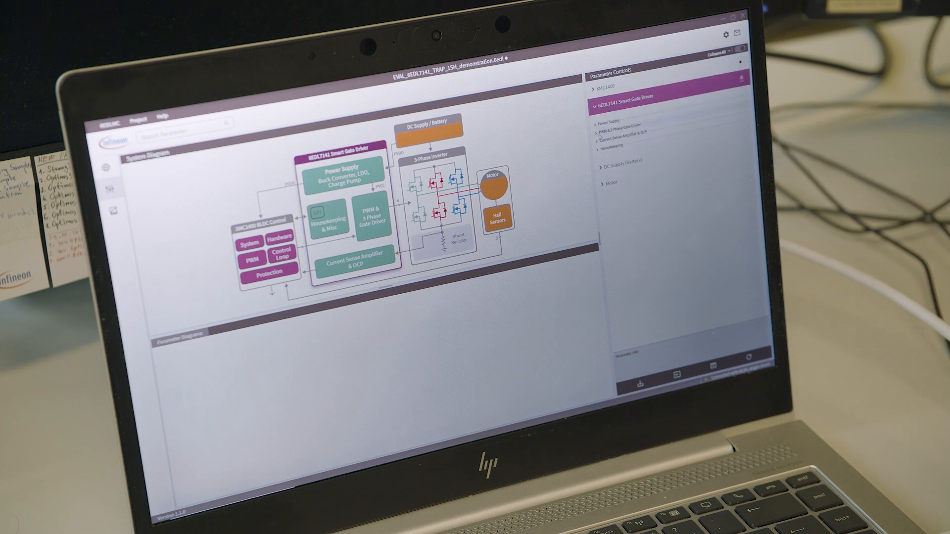
left_click(610, 133)
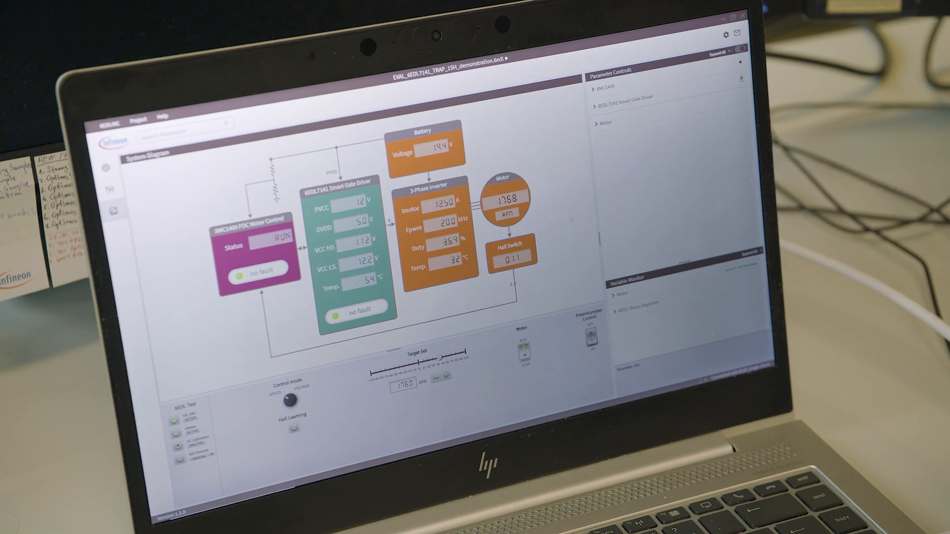
- Re-expand the Smart Gate Driver parameter group while the motor runs near 1760 RPM
left_click(605, 95)
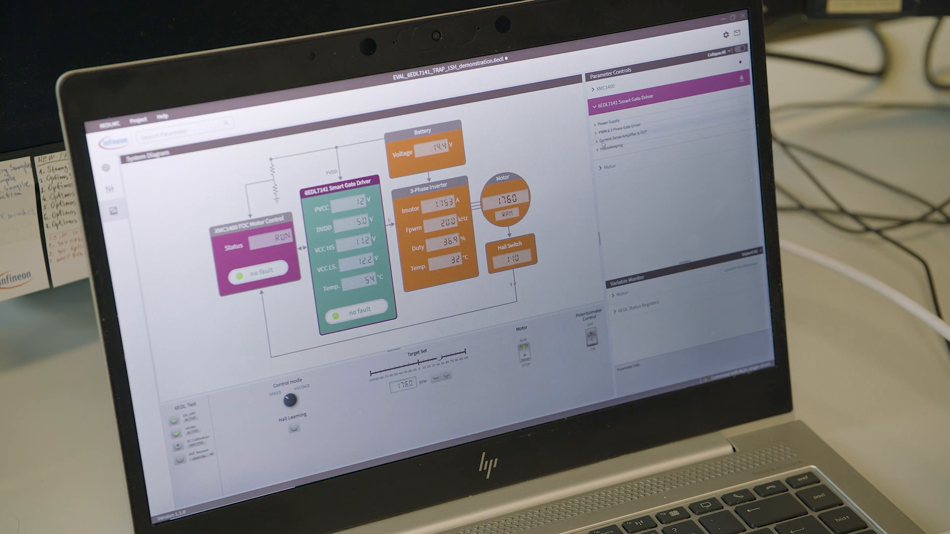